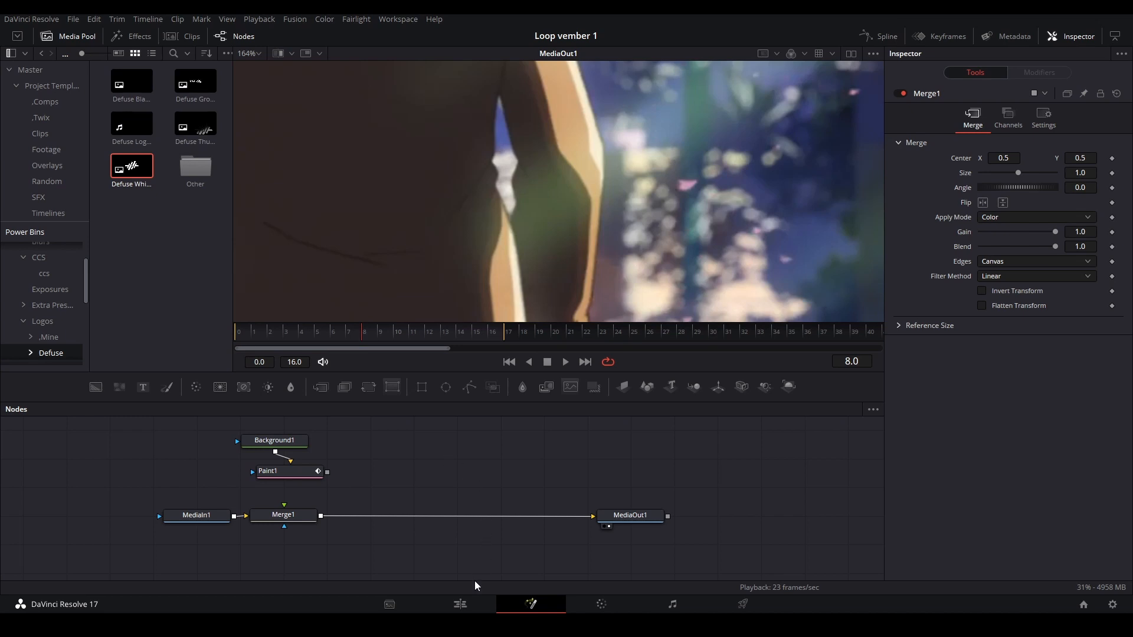
- Return from the Fusion composition to the Edit page to check the graded shot
{"action": "left_click", "coordinate": [459, 604]}
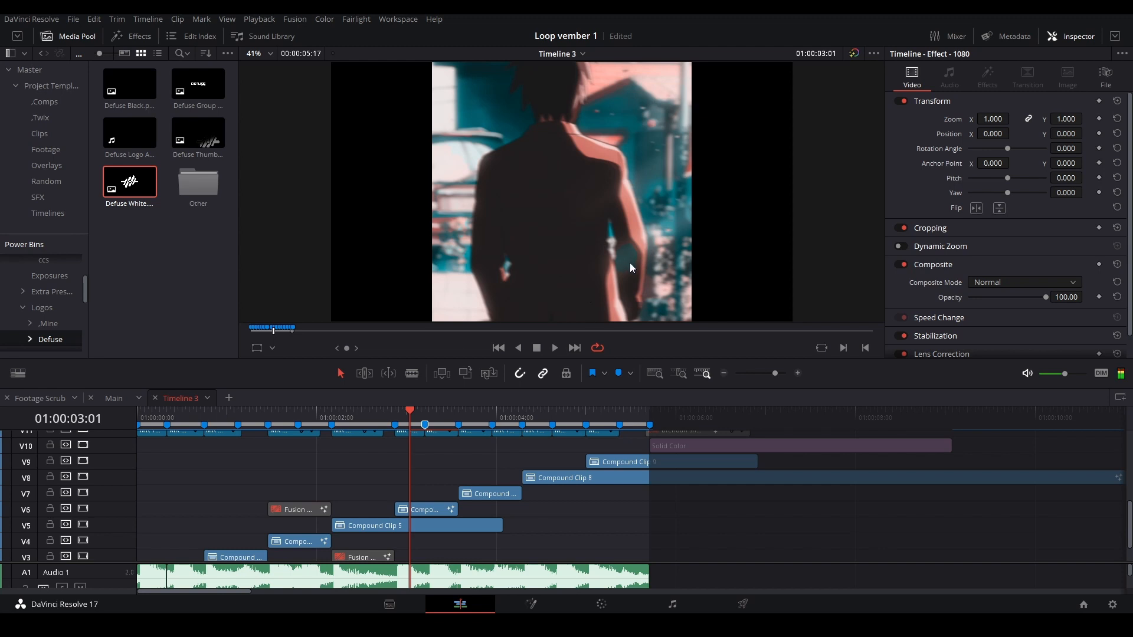
{"action": "mouse_move", "coordinate": [635, 253]}
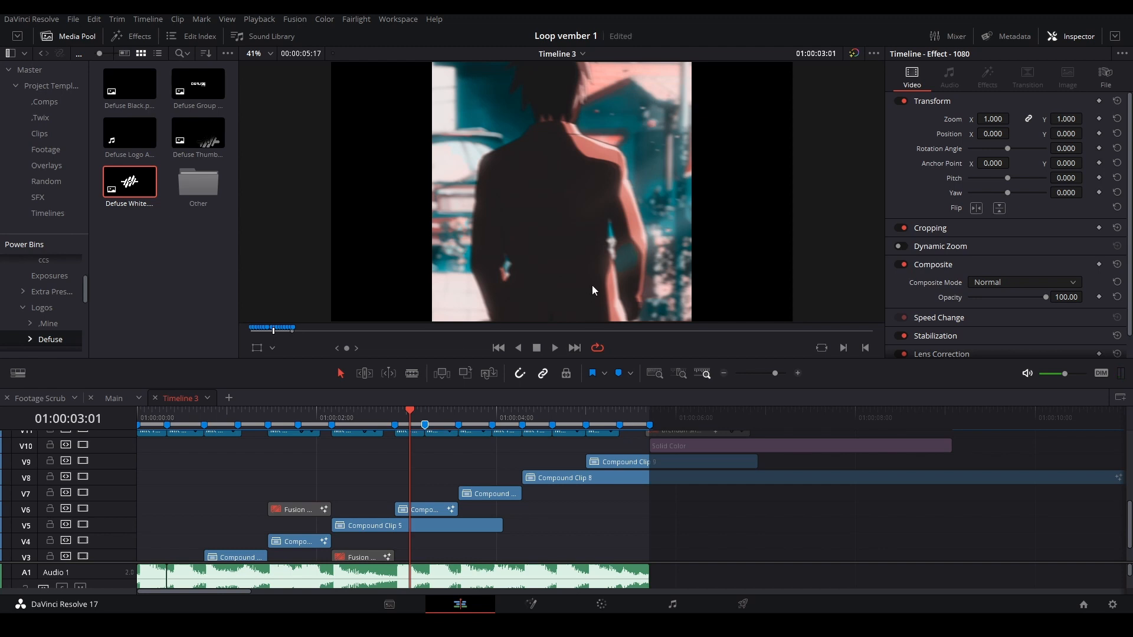
{"action": "mouse_move", "coordinate": [625, 288]}
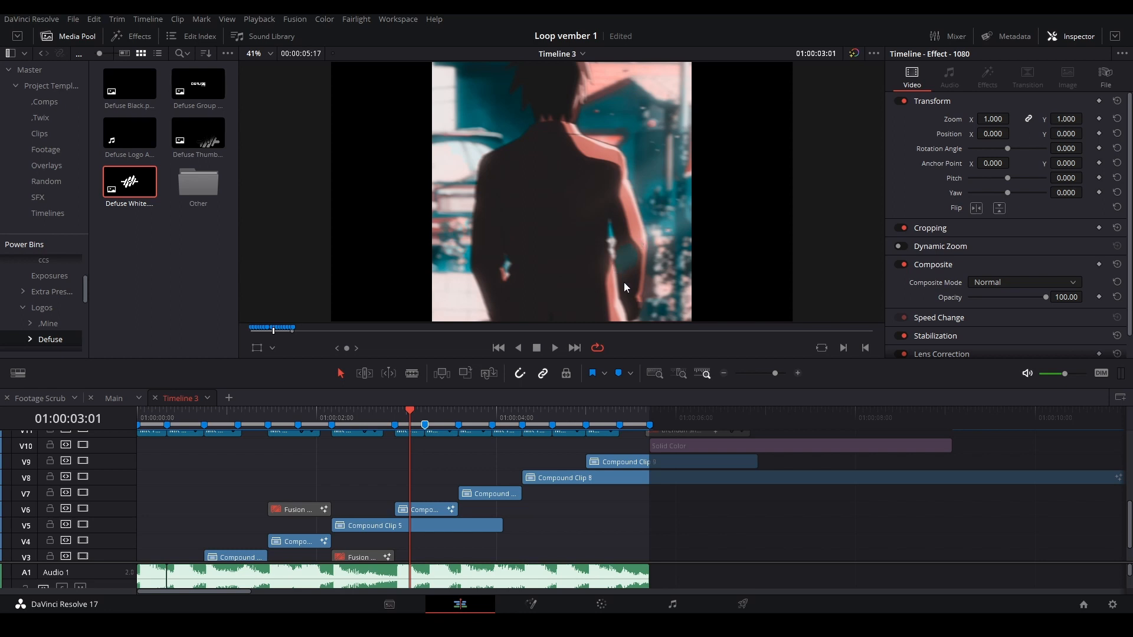
- Sample the arm's dark skin tone as the Paint2 stroke colour in Fusion
{"action": "left_click", "coordinate": [530, 604]}
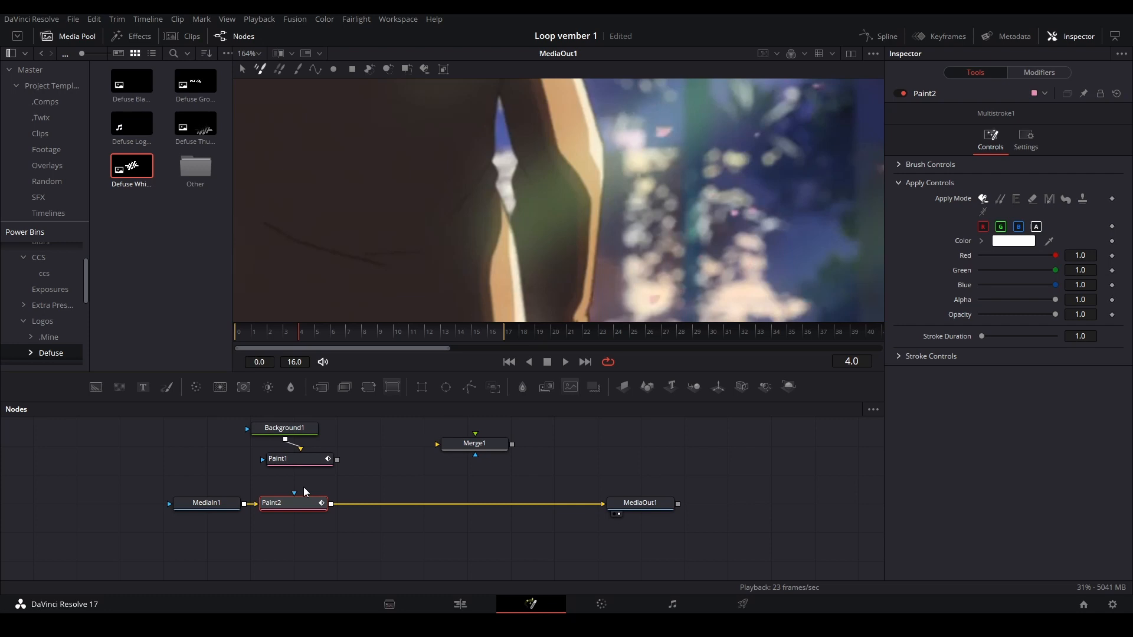
{"action": "left_click", "coordinate": [296, 68]}
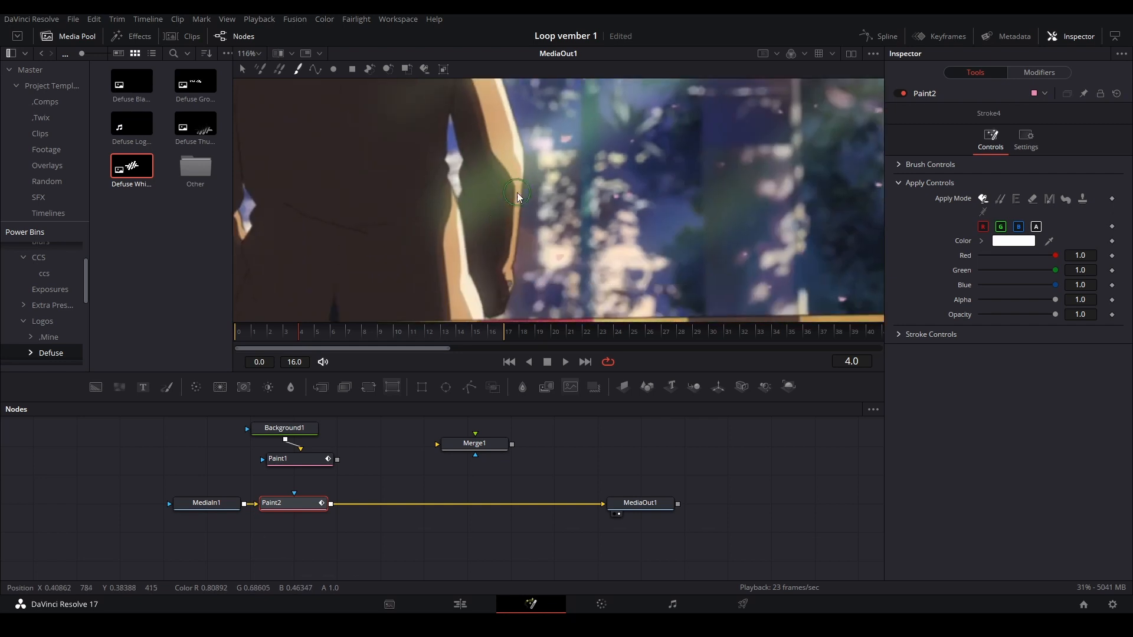
{"action": "left_click", "coordinate": [480, 181]}
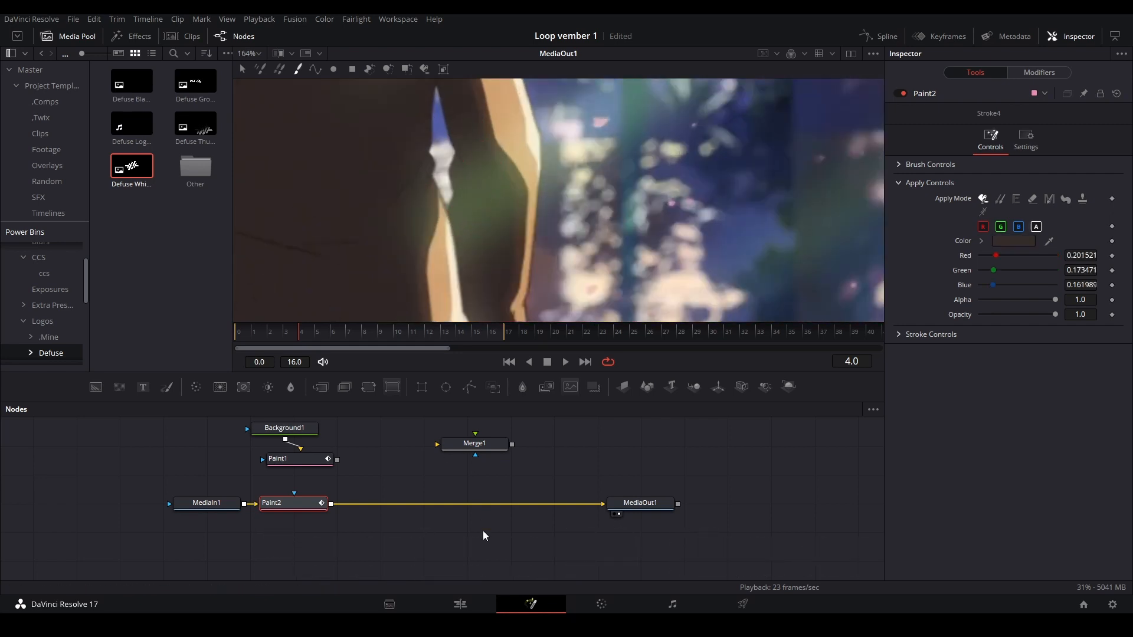
- Return to the edit timeline and bring up Compound Clip 6's options
{"action": "left_click", "coordinate": [459, 604]}
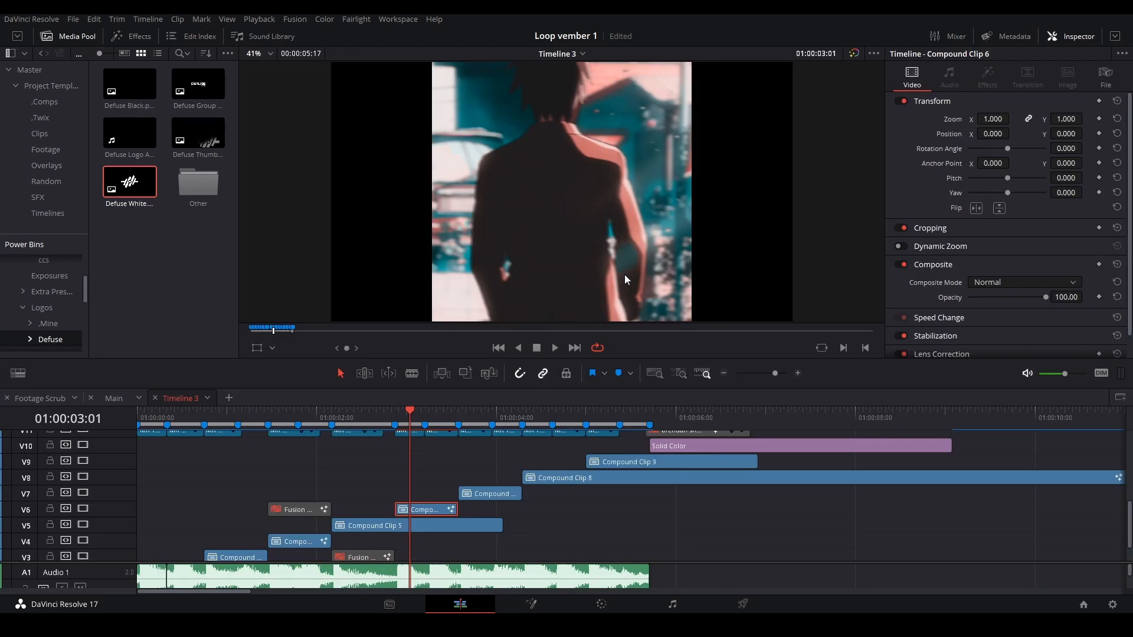
{"action": "right_click", "coordinate": [425, 509]}
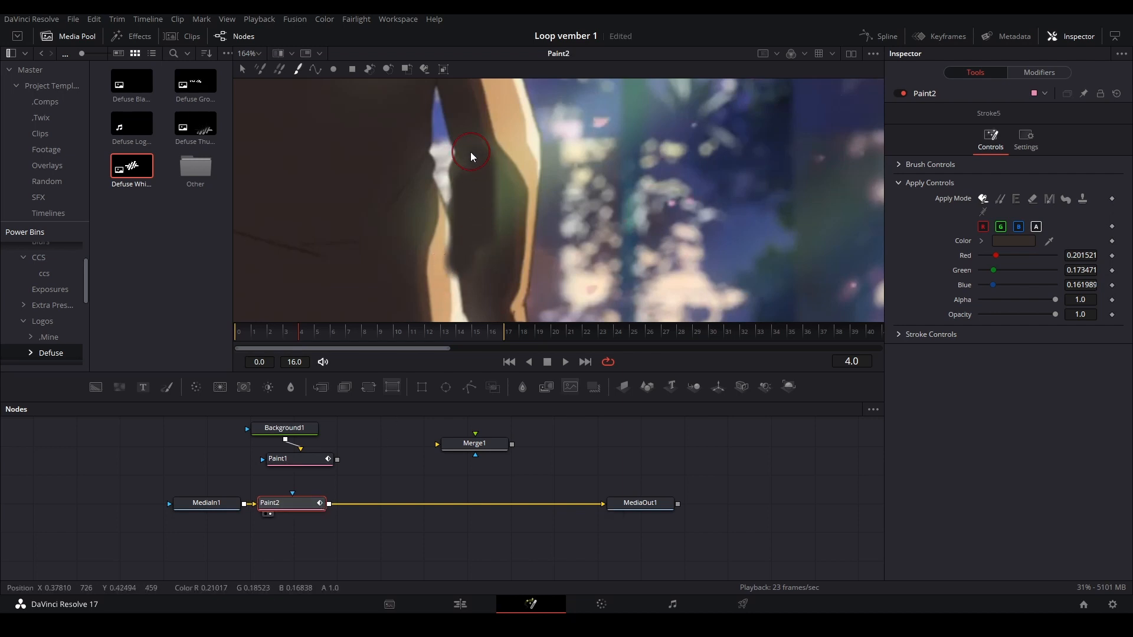
{"action": "mouse_move", "coordinate": [493, 243]}
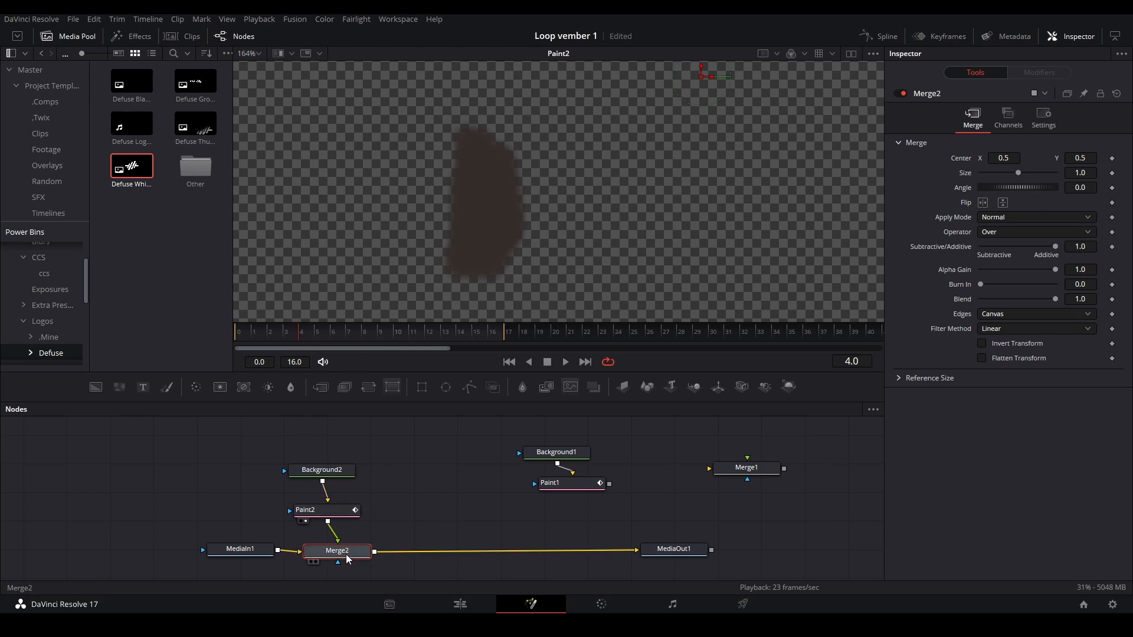
- Set Merge2's Apply Mode to Color so the arm matches, then return to the timeline
{"action": "left_click", "coordinate": [1003, 202]}
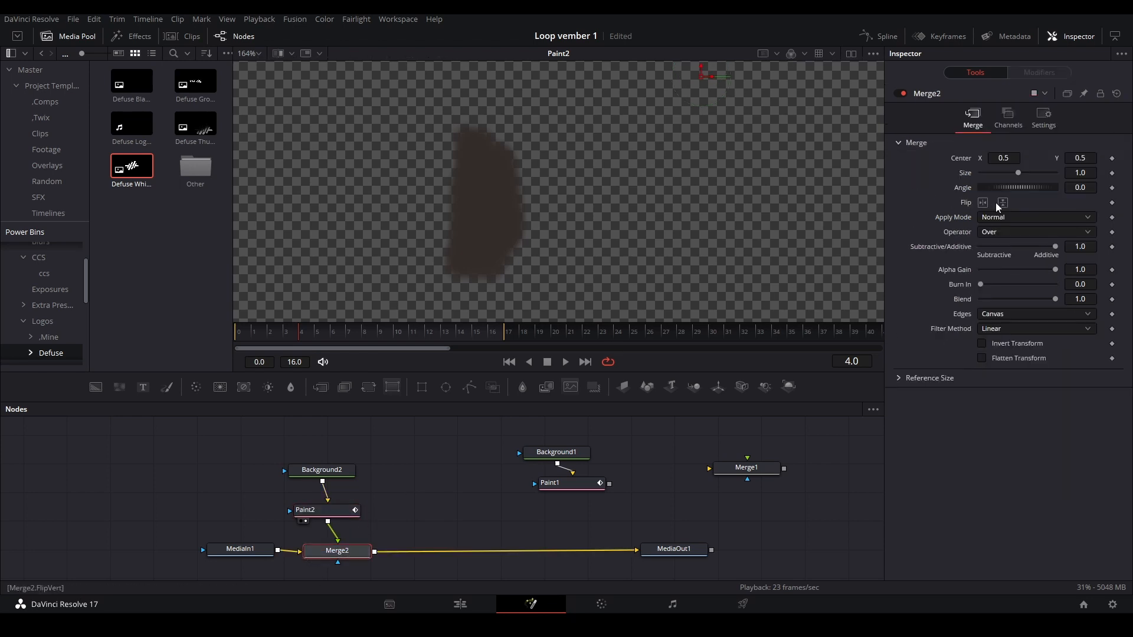
{"action": "left_click", "coordinate": [1035, 231]}
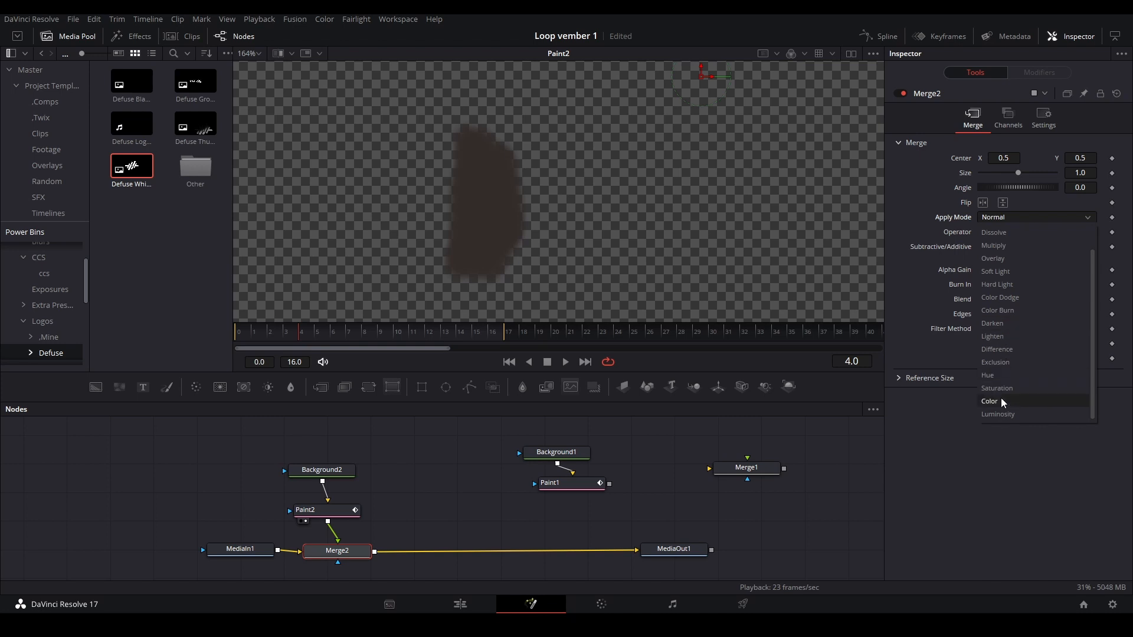
{"action": "left_click", "coordinate": [989, 401]}
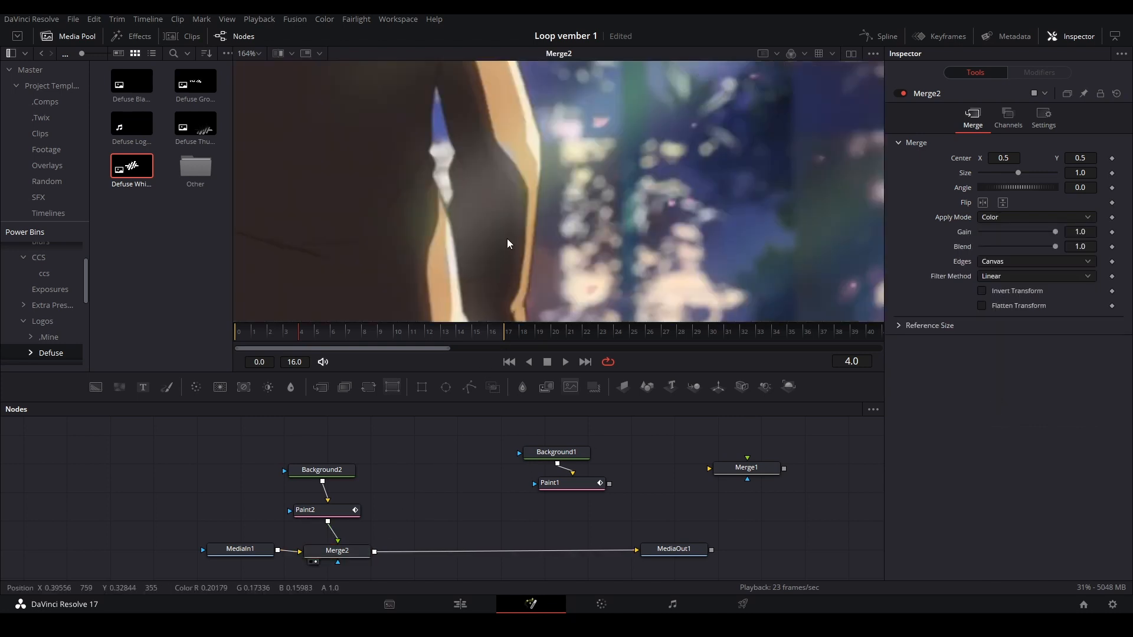
{"action": "scroll", "scroll_direction": "down", "scroll_amount": 3}
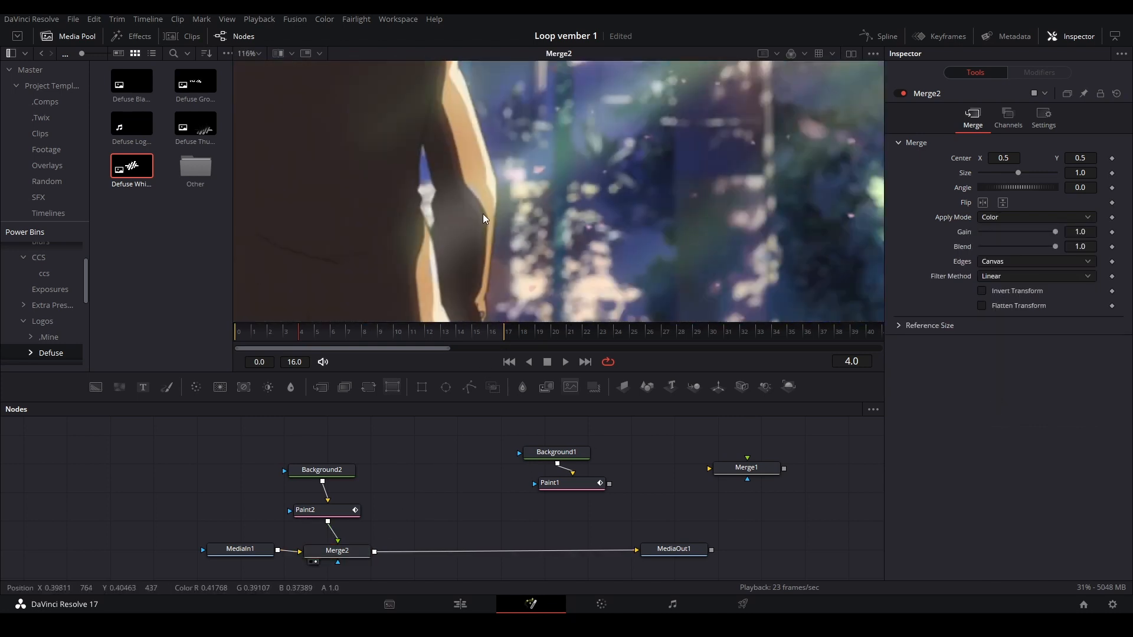
{"action": "left_click", "coordinate": [459, 604]}
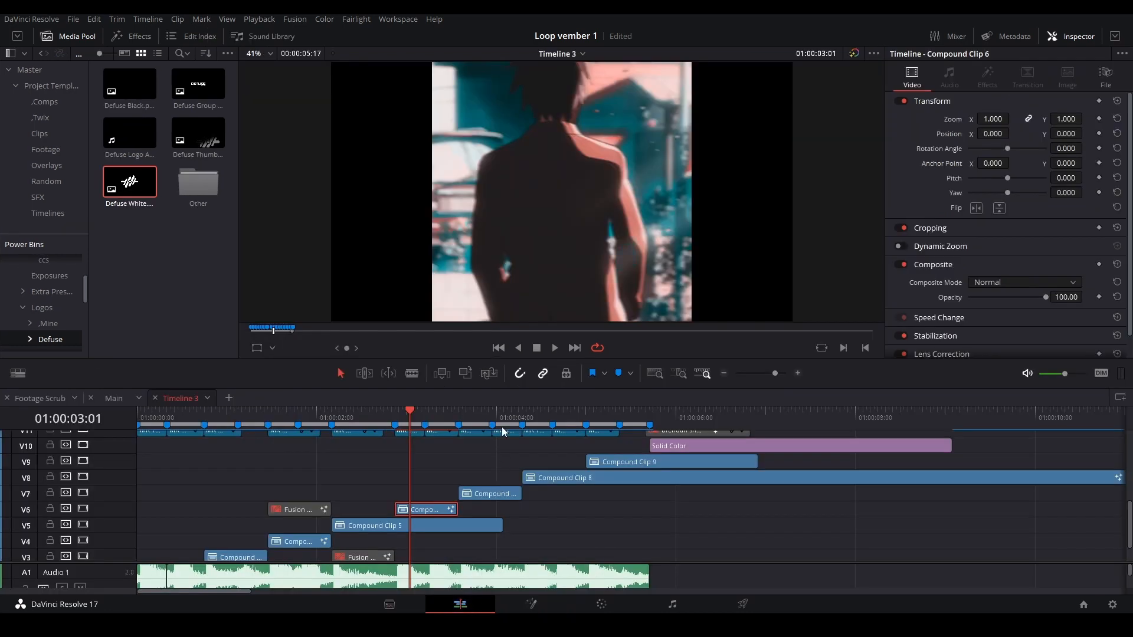
{"action": "mouse_move", "coordinate": [385, 416]}
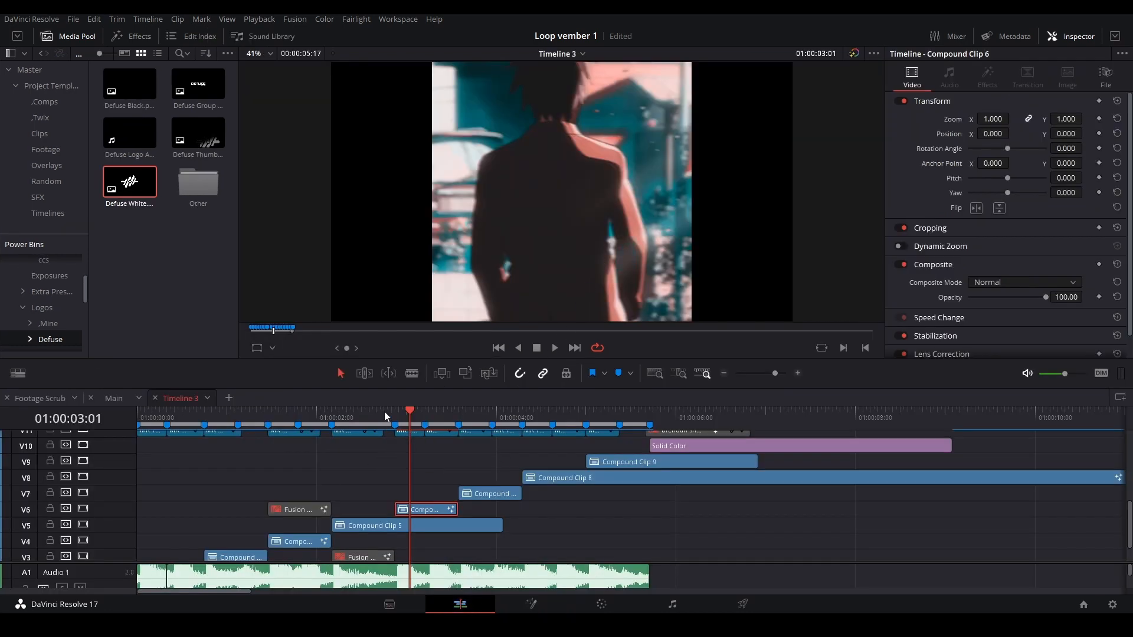